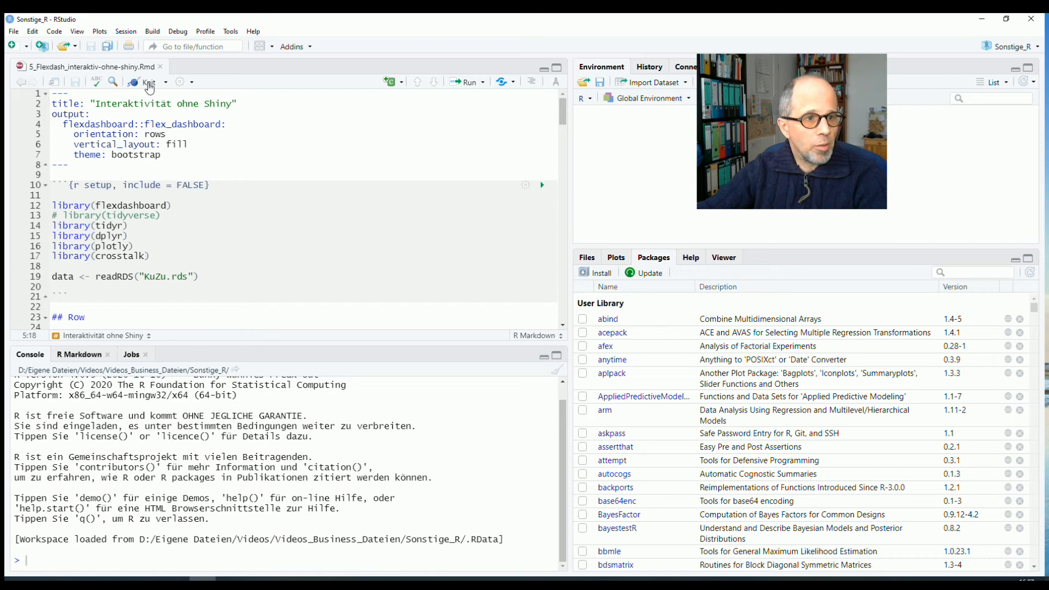
# Knit the 'Interaktivität ohne Shiny' flexdashboard to its HTML preview.
pyautogui.click(148, 81)
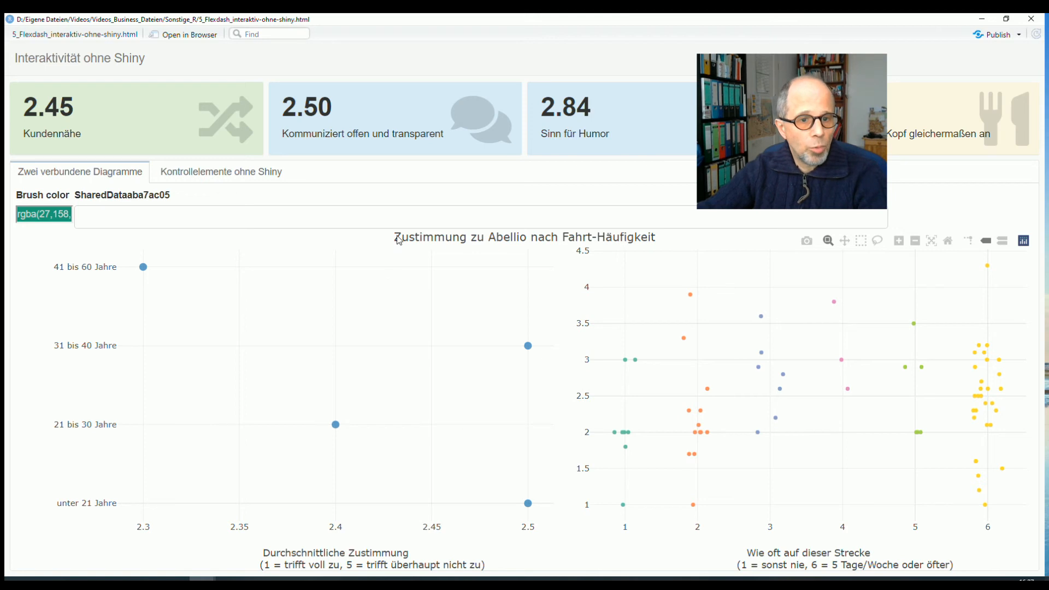
pyautogui.moveTo(142, 266)
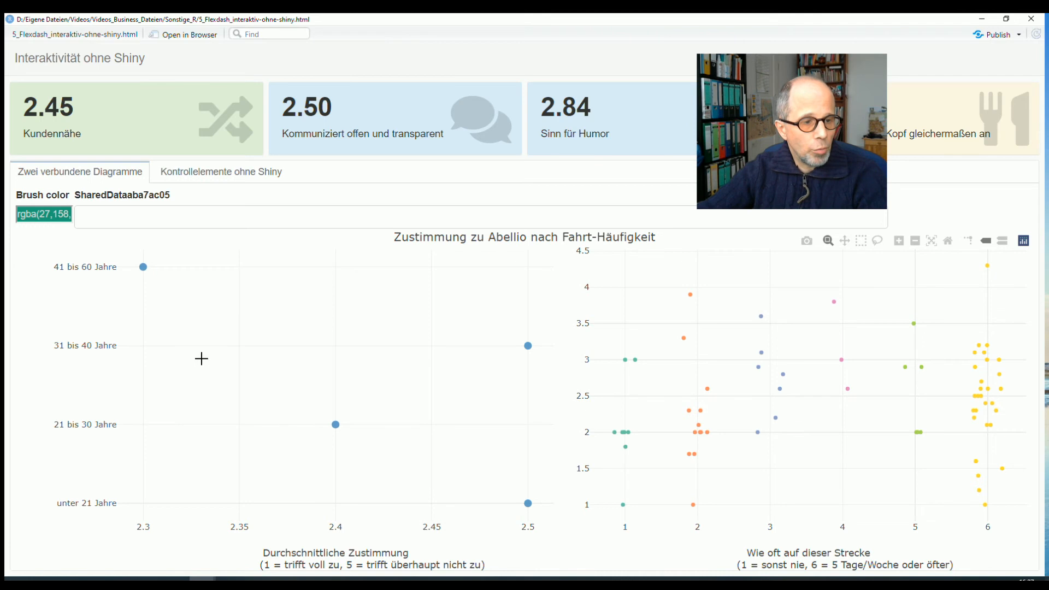
pyautogui.moveTo(527, 346)
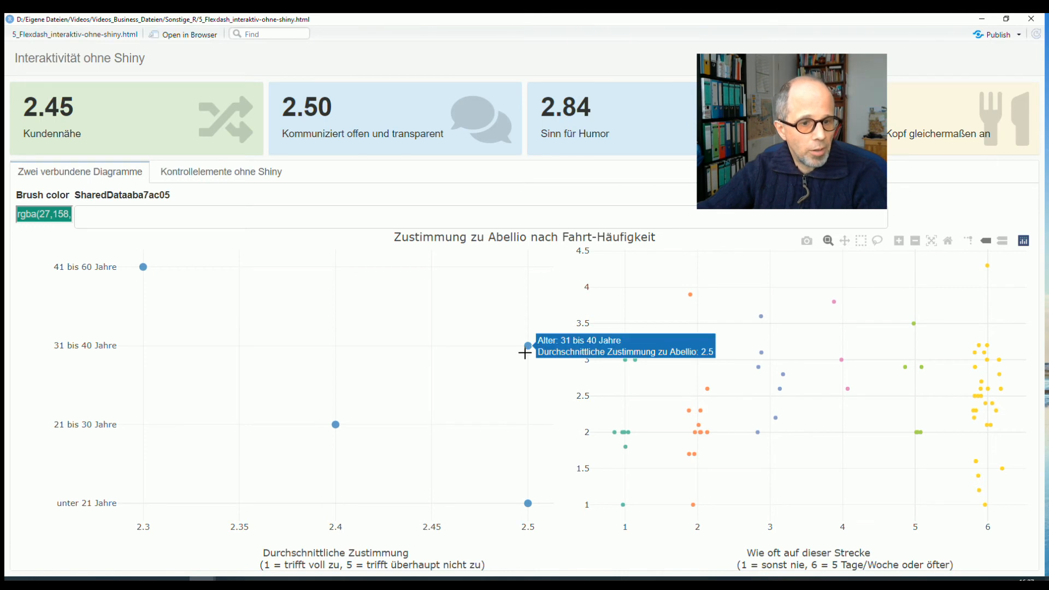
pyautogui.moveTo(336, 424)
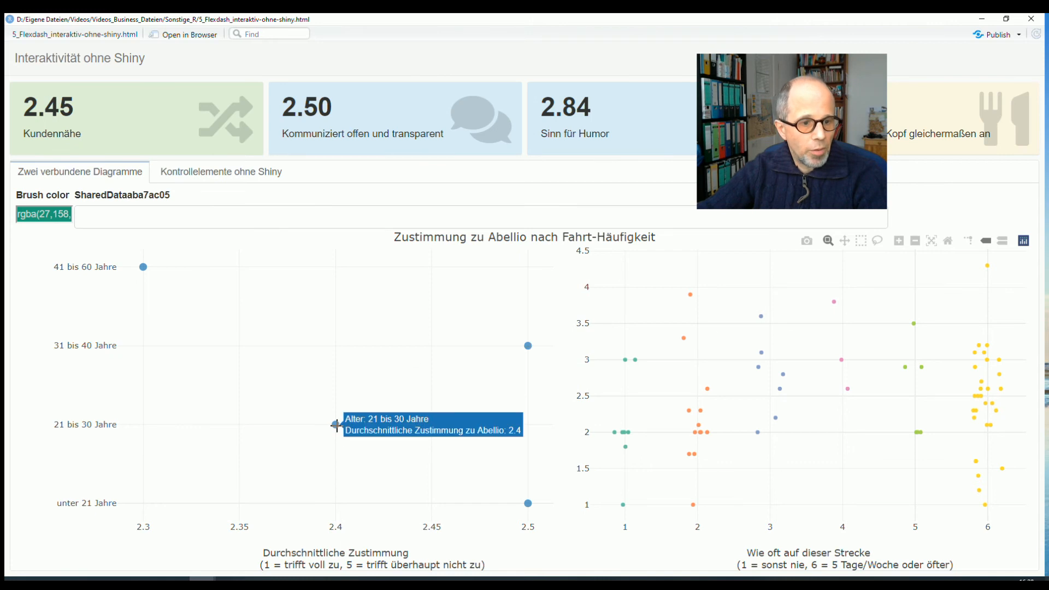
pyautogui.moveTo(523, 346)
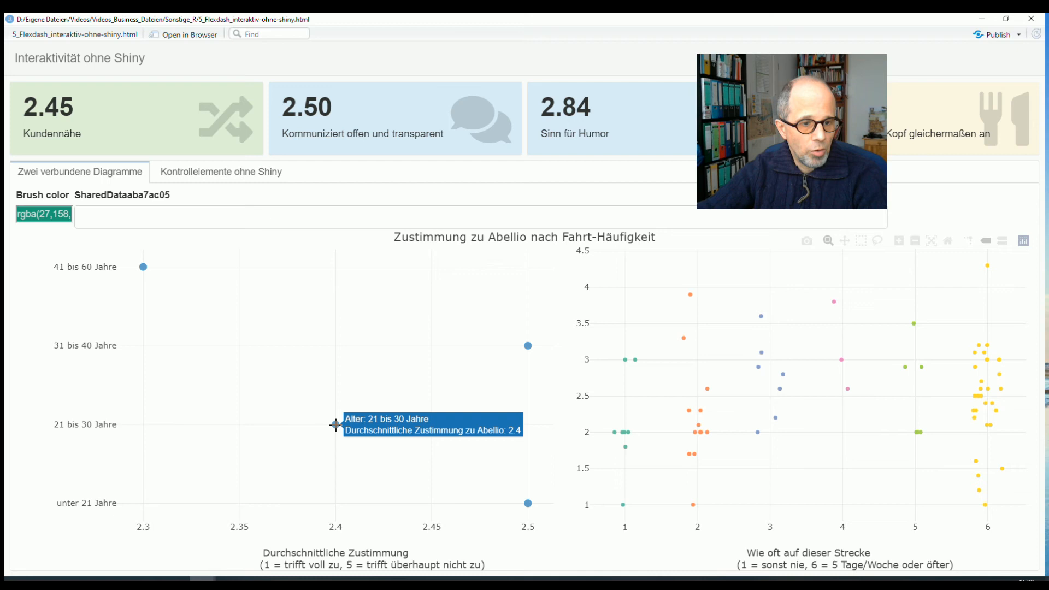
pyautogui.moveTo(524, 346)
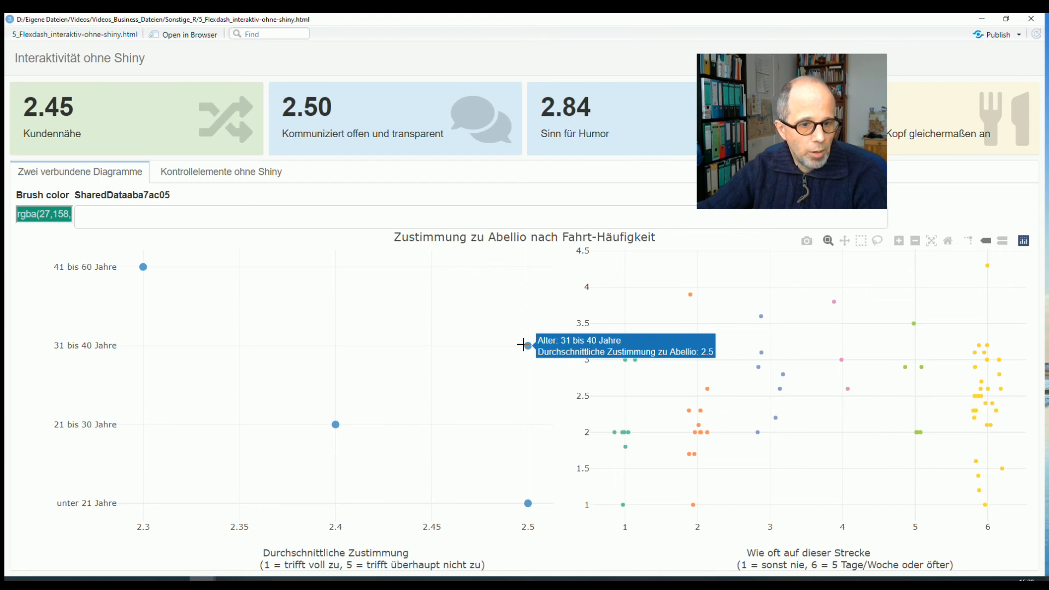
pyautogui.moveTo(334, 422)
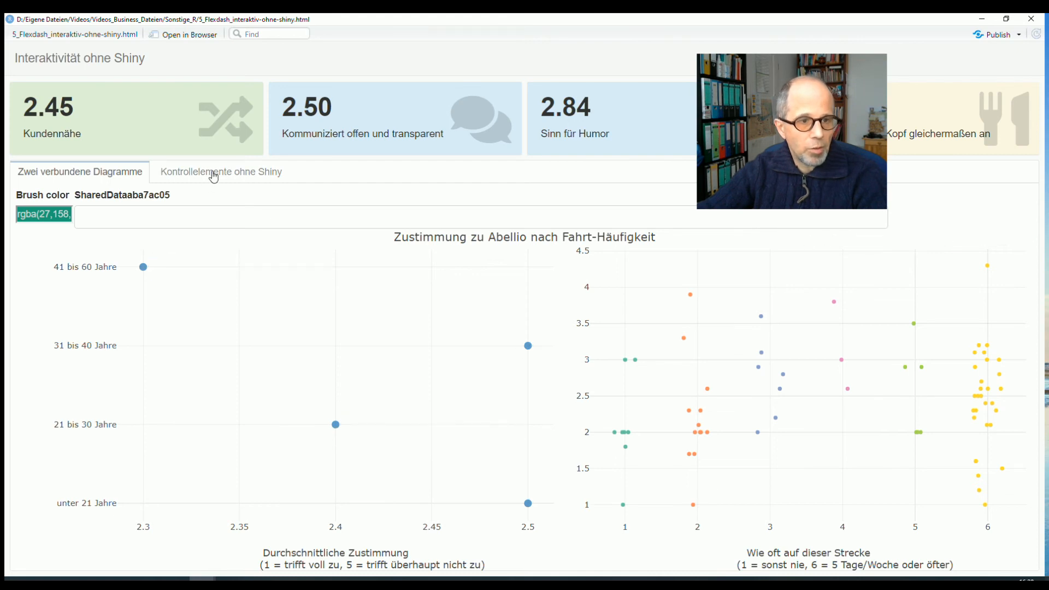
# On the 'Kontrollelemente ohne Shiny' page, move the agreement slider and filter to 'männlich'.
pyautogui.click(221, 171)
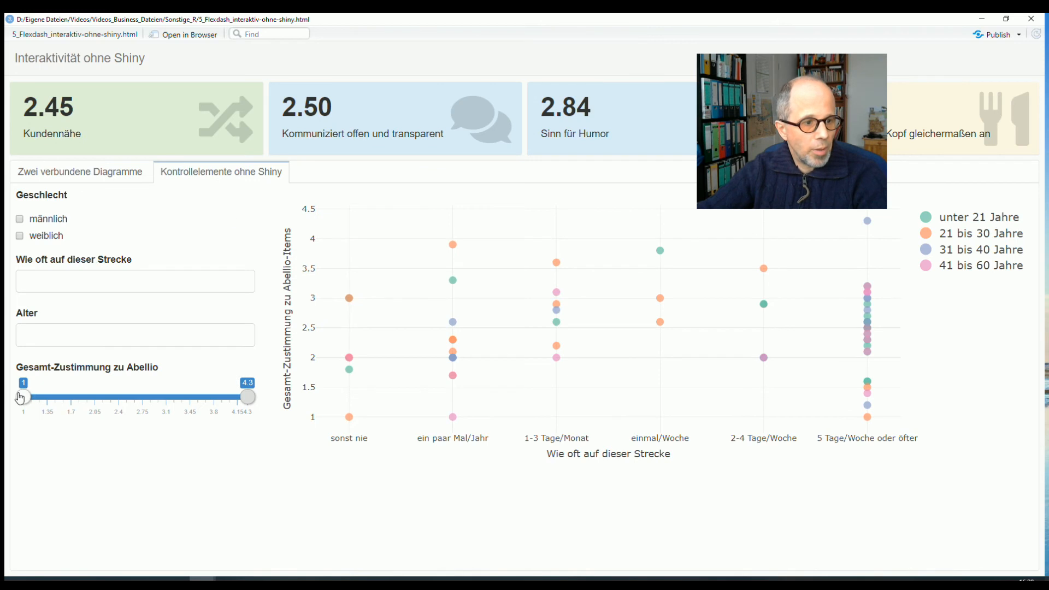
pyautogui.moveTo(21, 397); pyautogui.dragTo(30, 397)
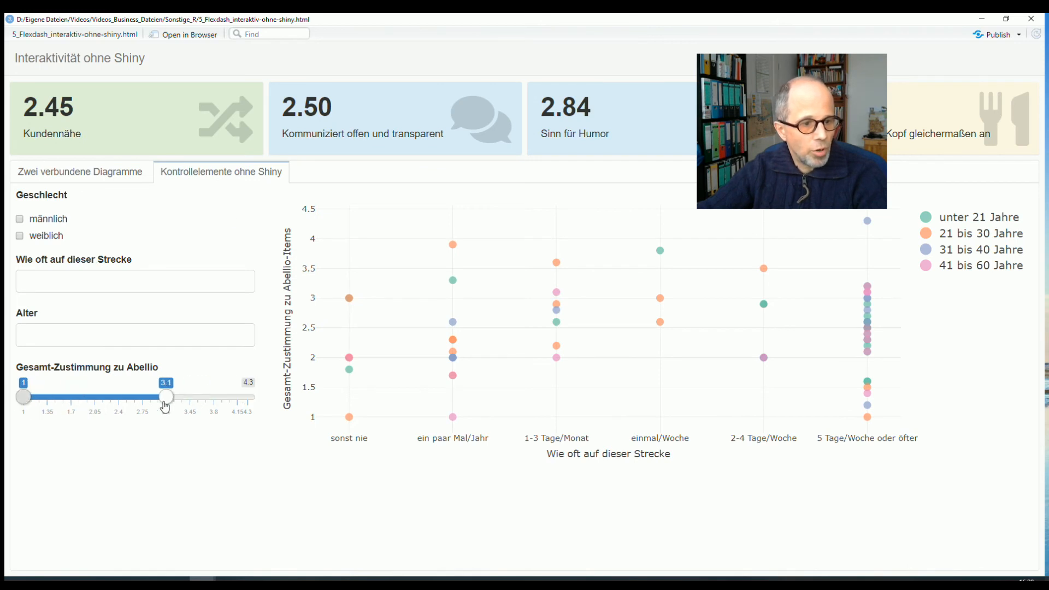
pyautogui.moveTo(166, 396); pyautogui.dragTo(247, 396)
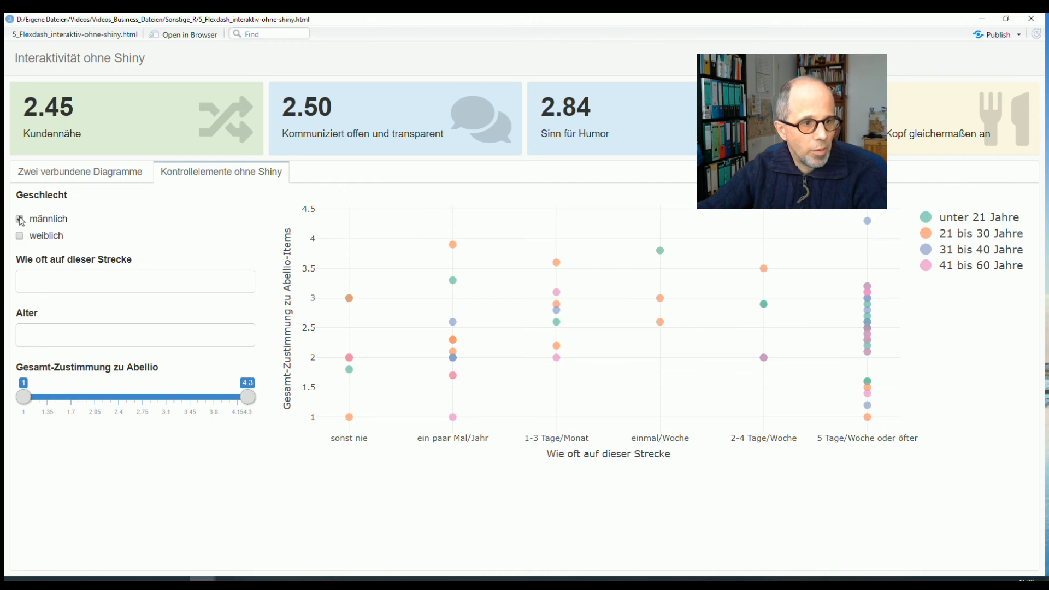
pyautogui.click(20, 235)
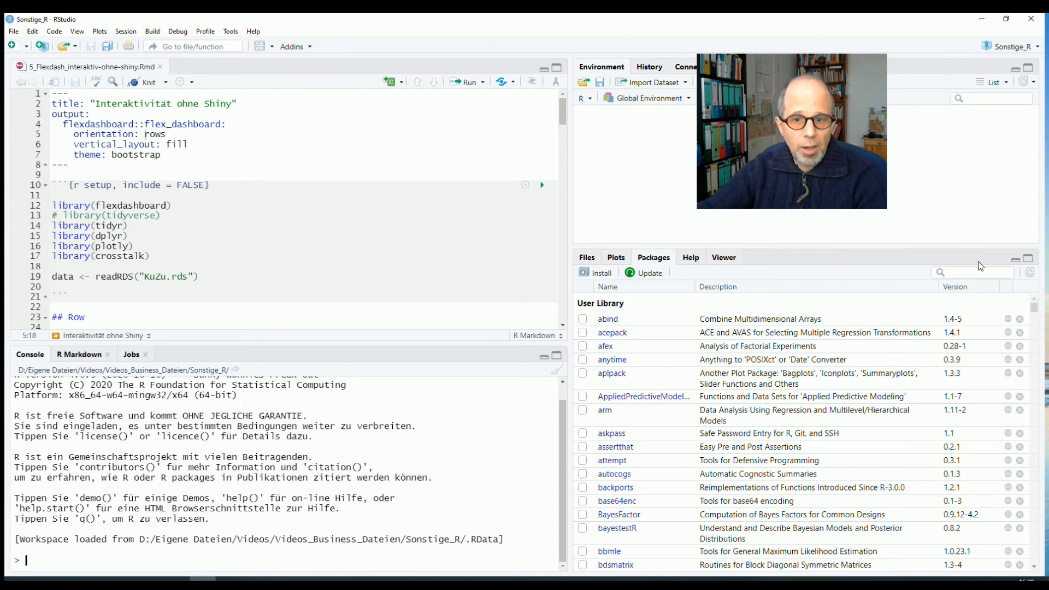
# Search the Packages pane for dplyr (version 1.0.4), then switch to the renv project.
pyautogui.write('dplyr')
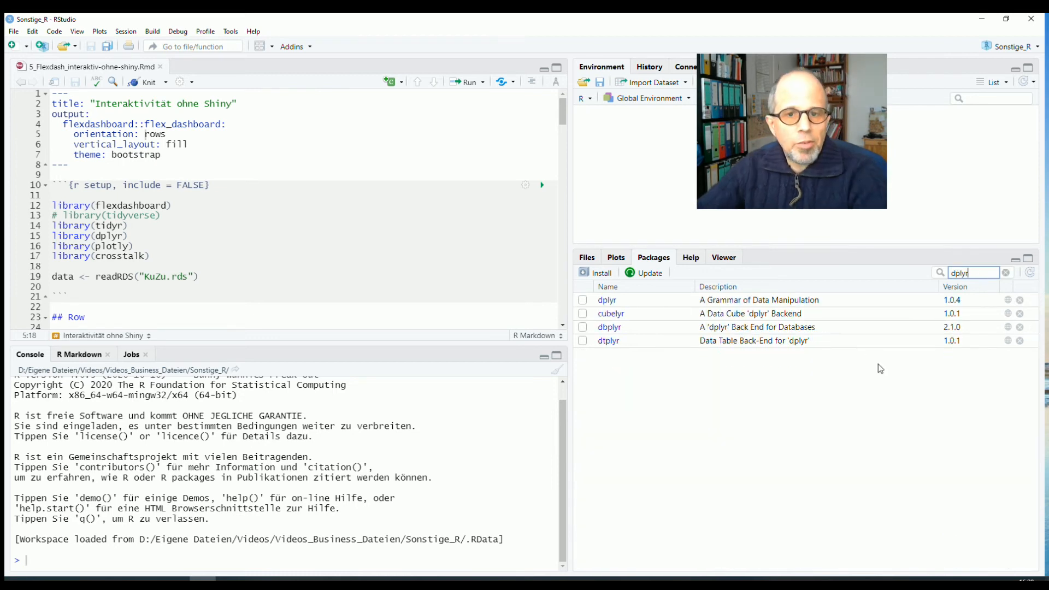
pyautogui.moveTo(783, 293)
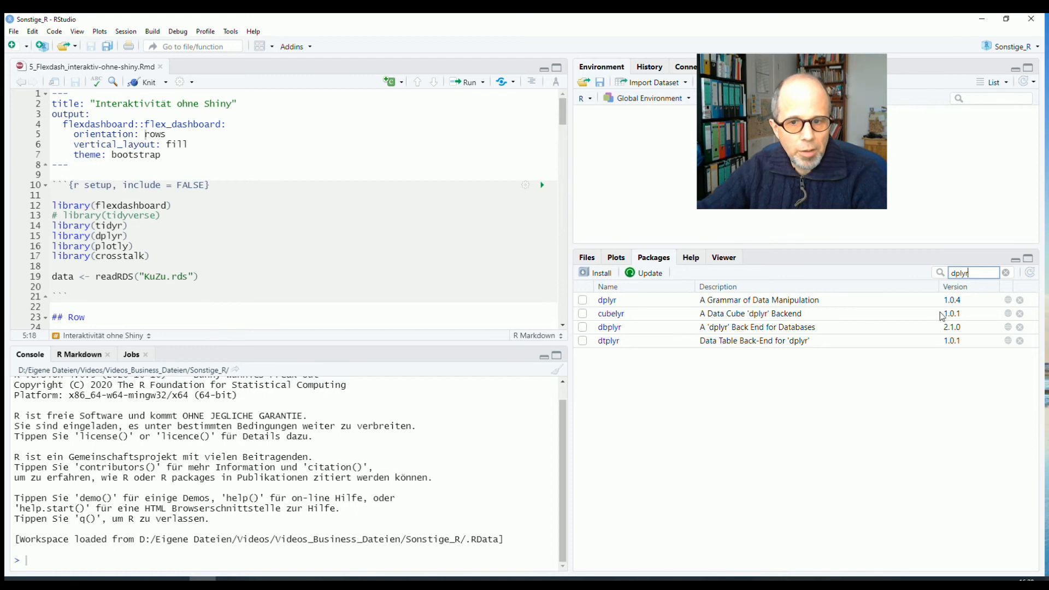
pyautogui.moveTo(959, 307)
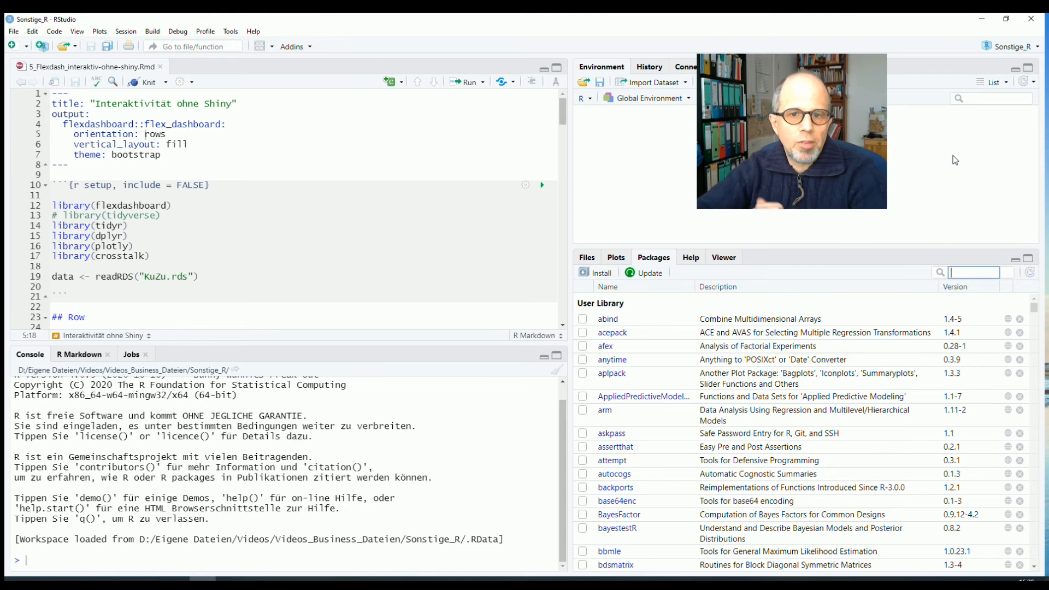
pyautogui.click(1012, 46)
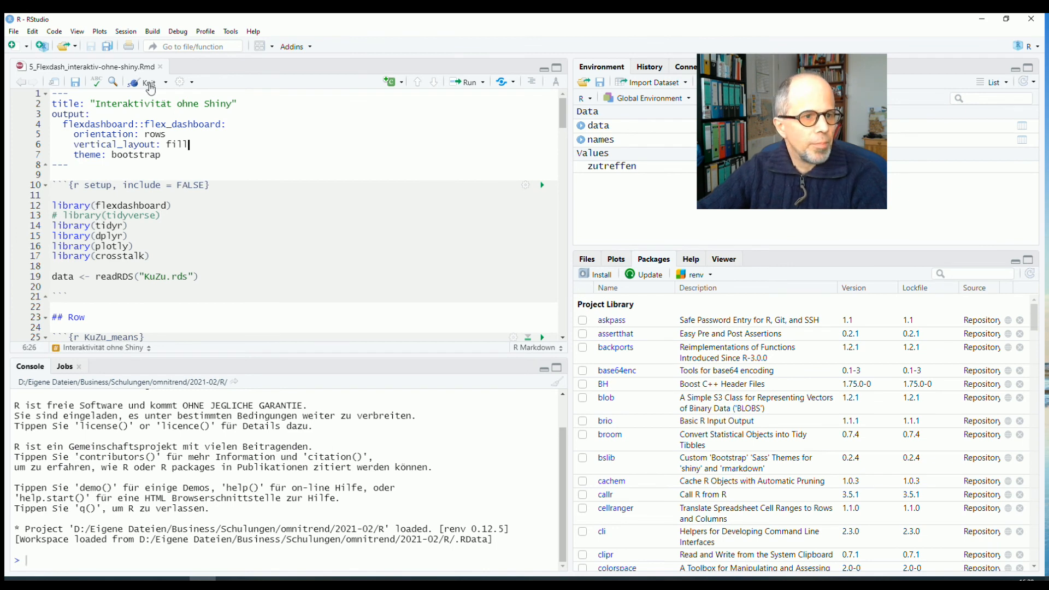
pyautogui.click(147, 82)
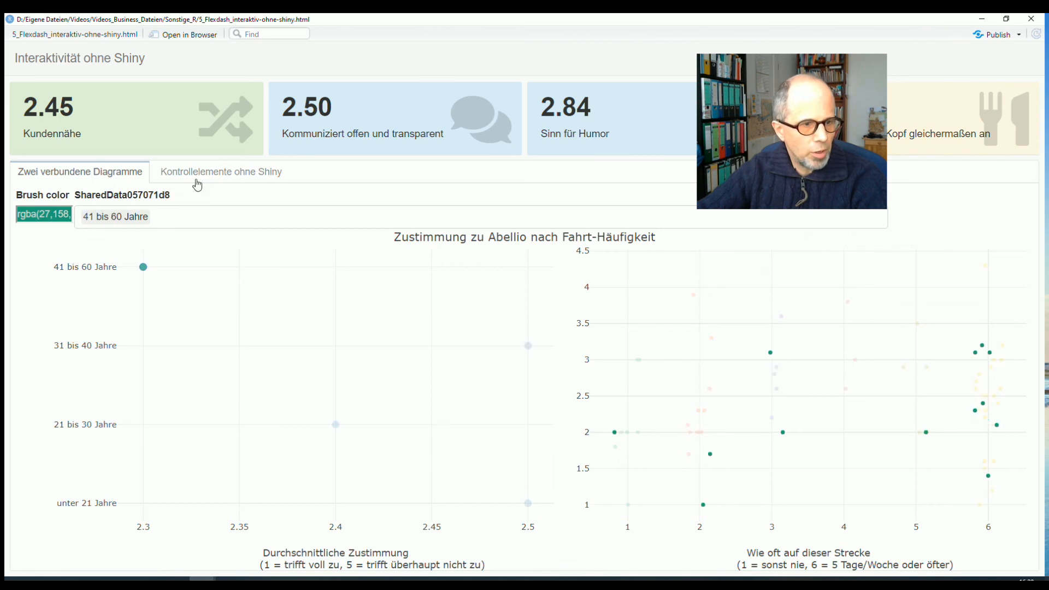
pyautogui.click(221, 171)
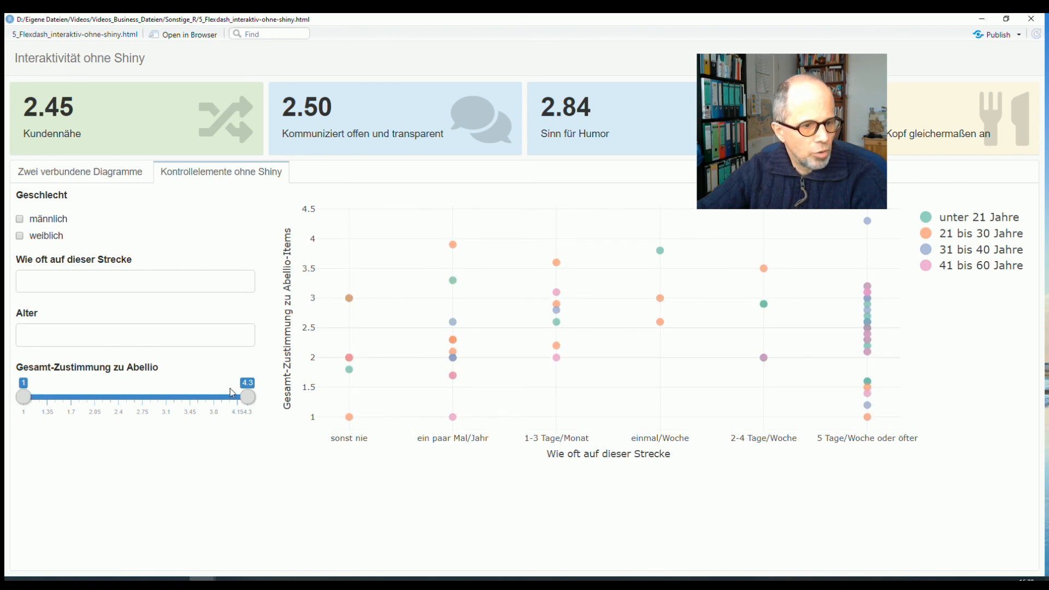
pyautogui.moveTo(75, 242)
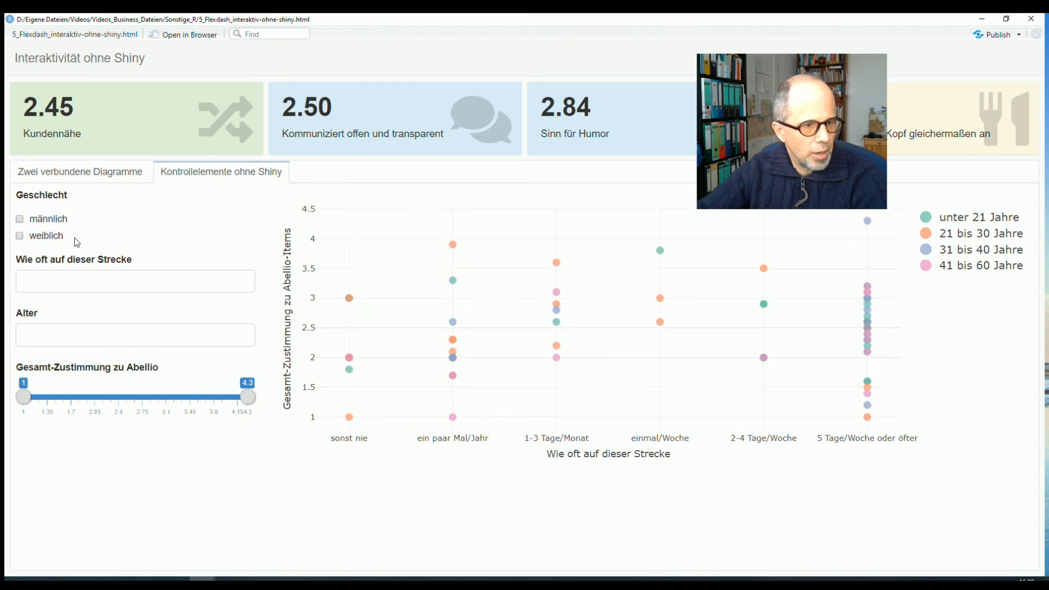
pyautogui.click(21, 219)
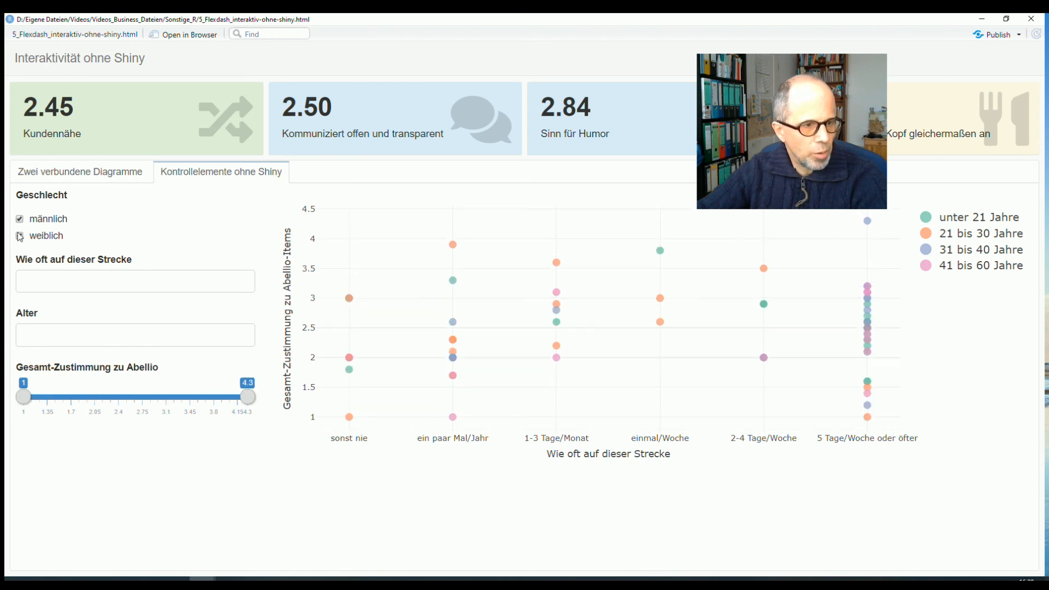
pyautogui.click(20, 218)
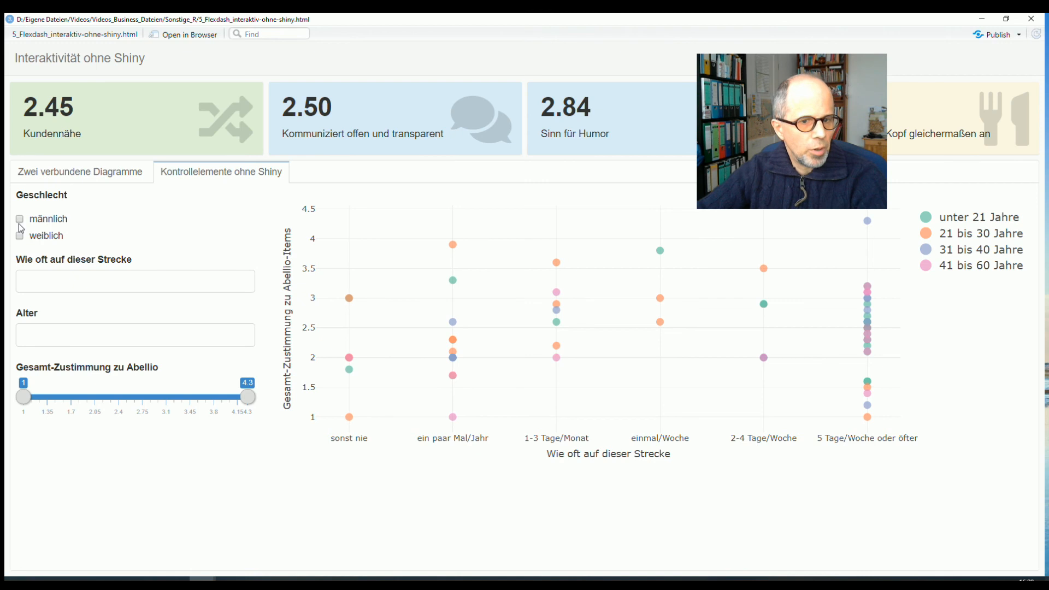
pyautogui.click(21, 235)
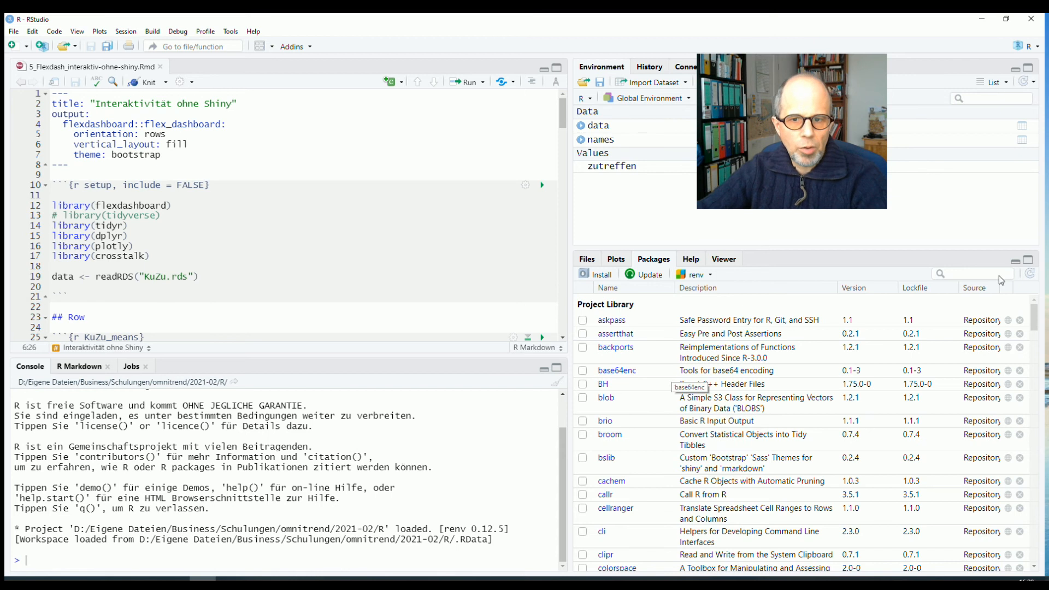
# Confirm the project library's dplyr is 1.0.2, then browse the project folder's files.
pyautogui.write('dplyr')
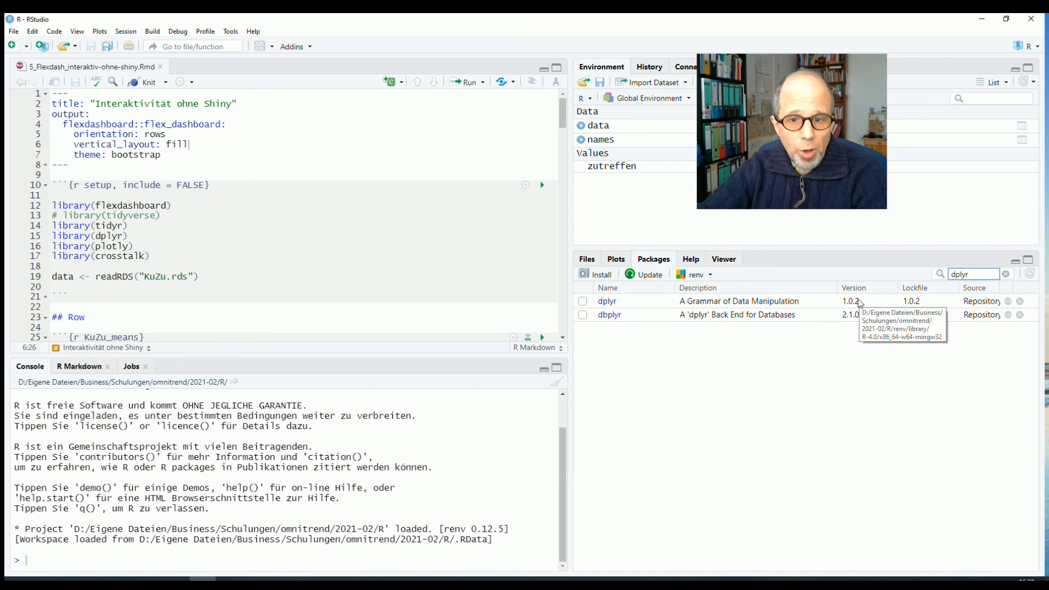
pyautogui.click(1004, 275)
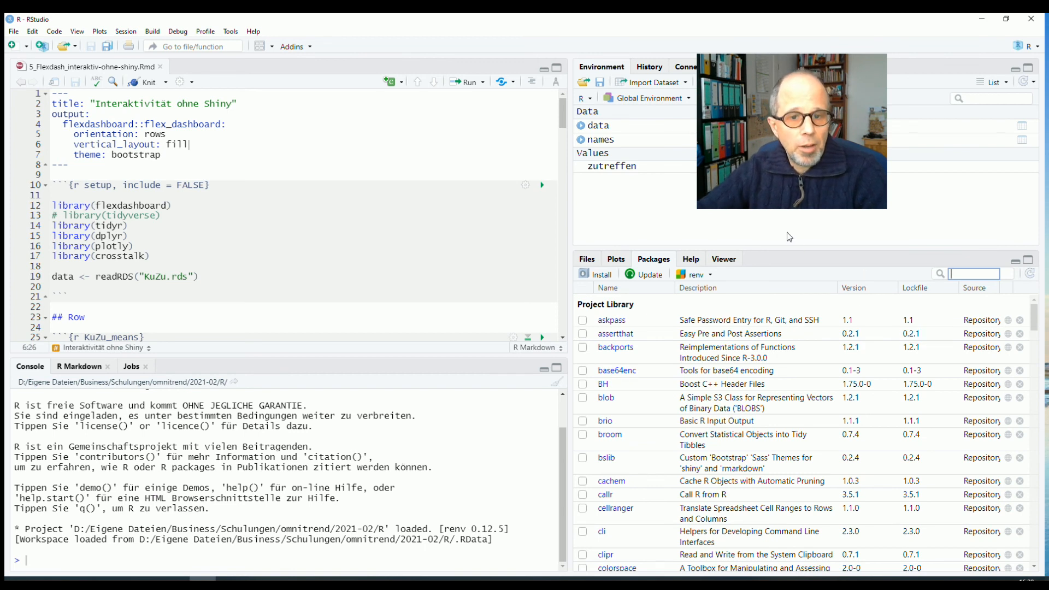
pyautogui.click(707, 274)
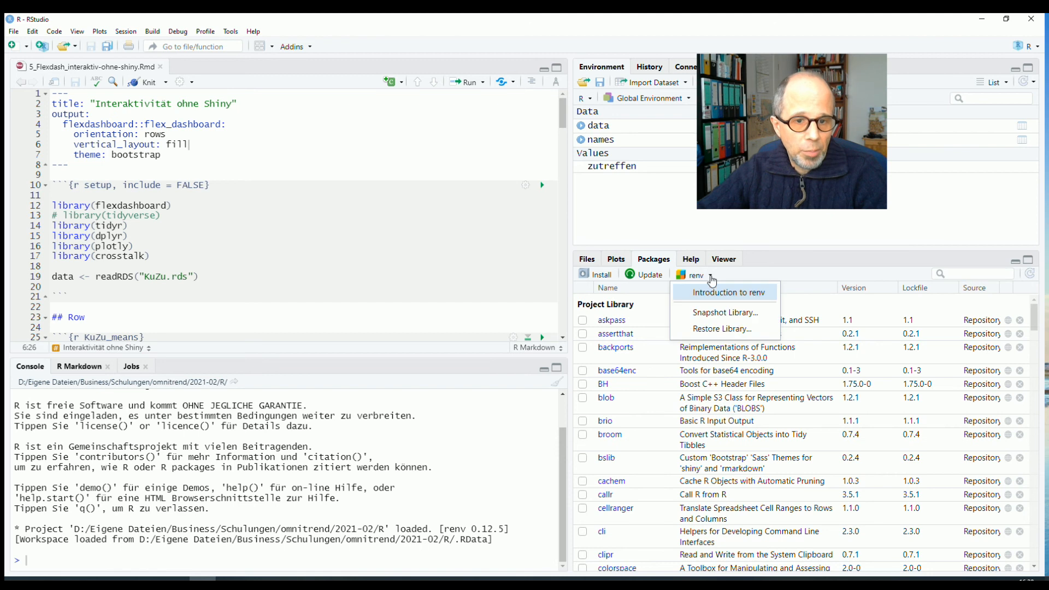
pyautogui.moveTo(701, 278)
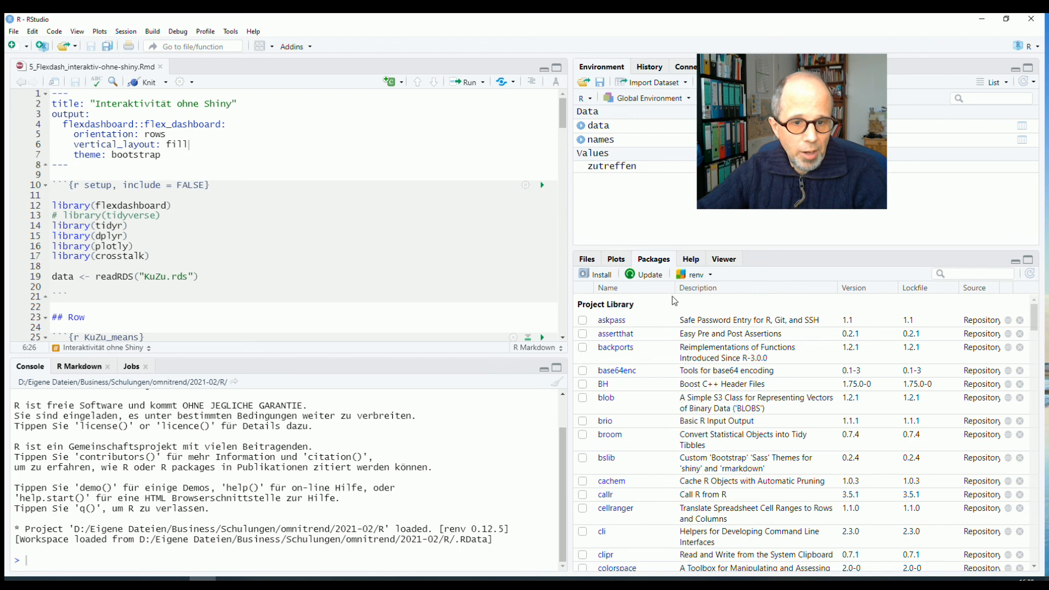
pyautogui.click(586, 259)
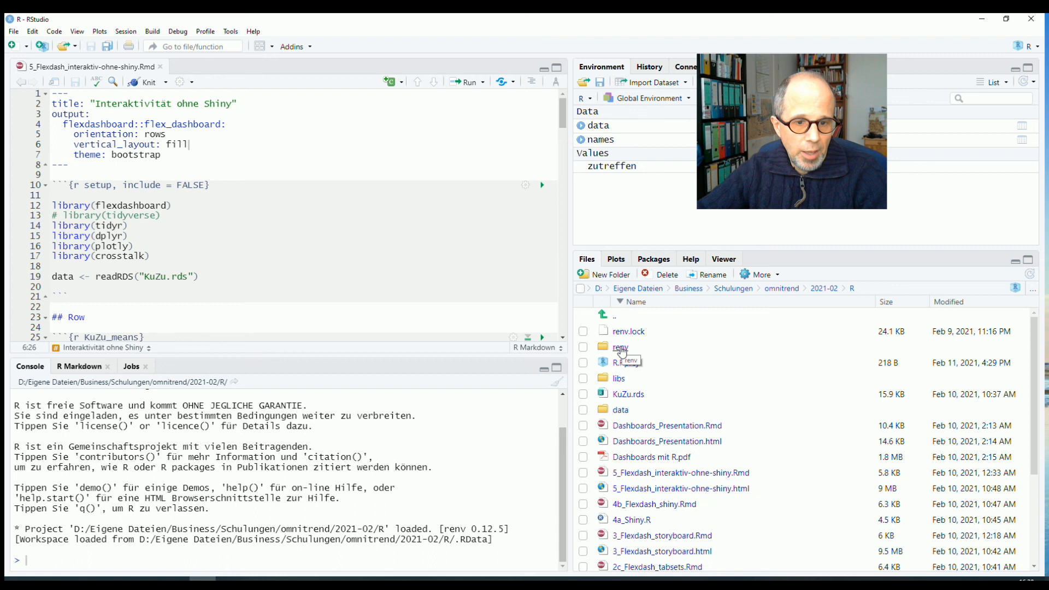
pyautogui.click(619, 346)
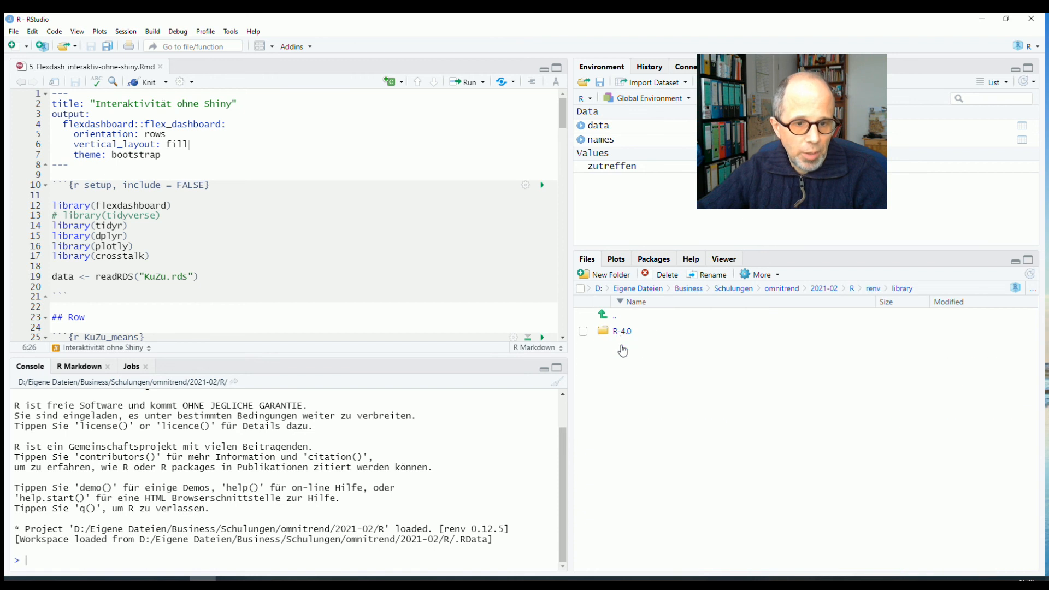
pyautogui.doubleClick(621, 331)
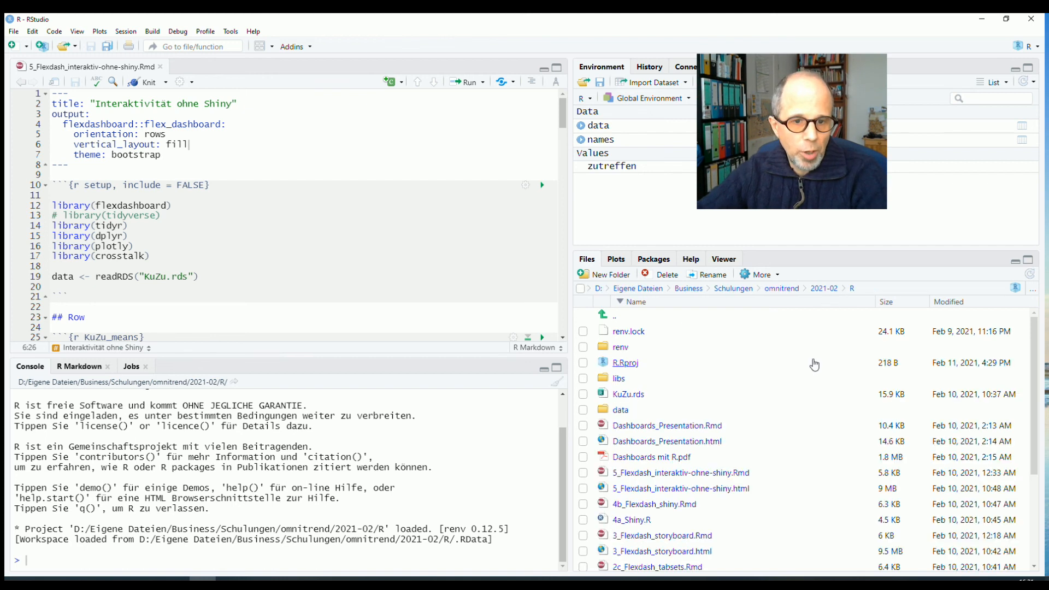
pyautogui.click(1028, 46)
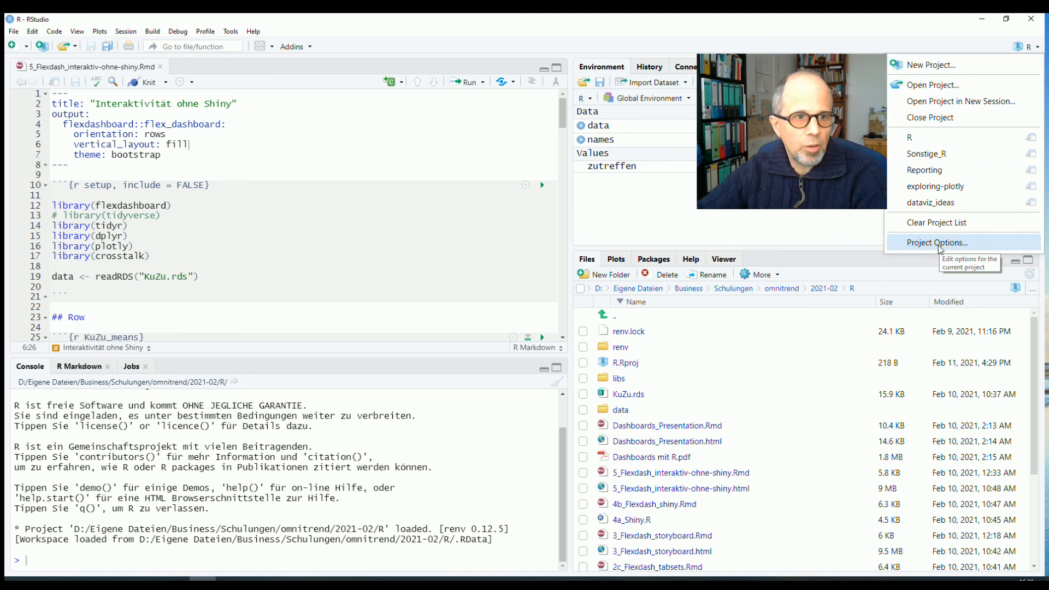
pyautogui.click(941, 242)
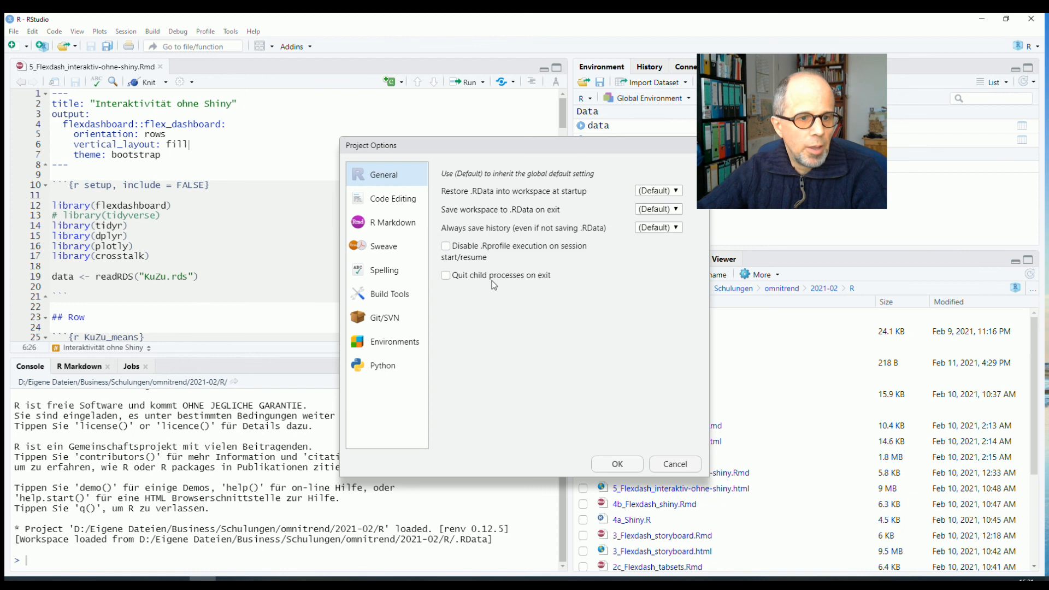
pyautogui.click(394, 341)
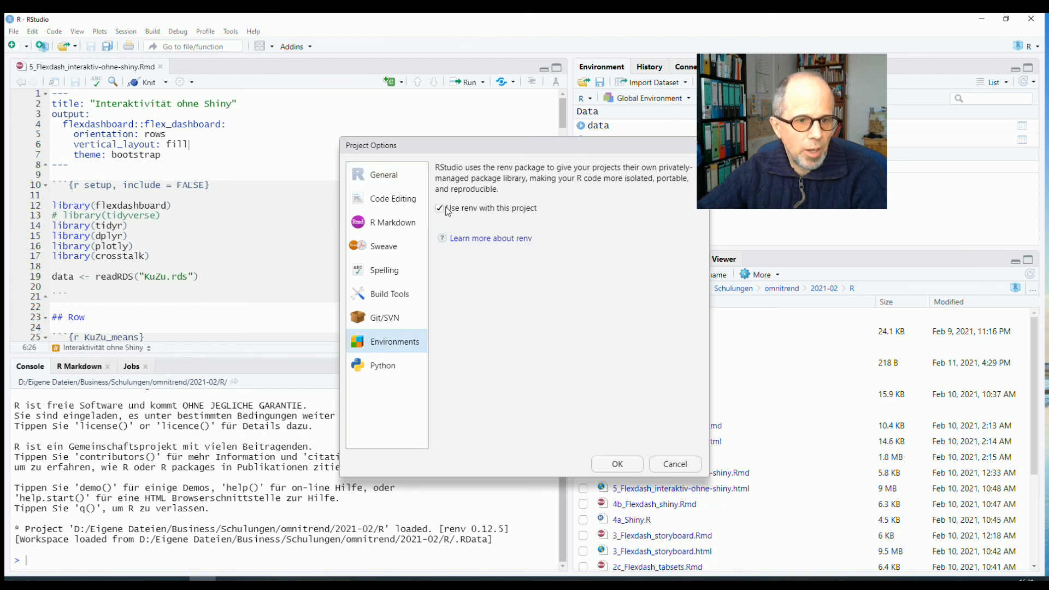
pyautogui.moveTo(478, 215)
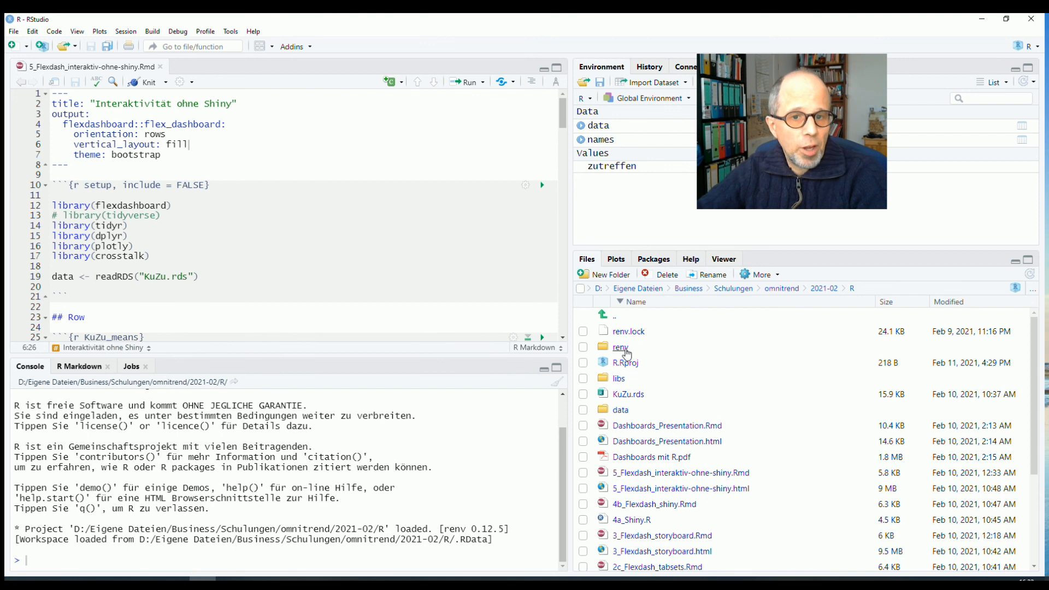
pyautogui.moveTo(626, 349)
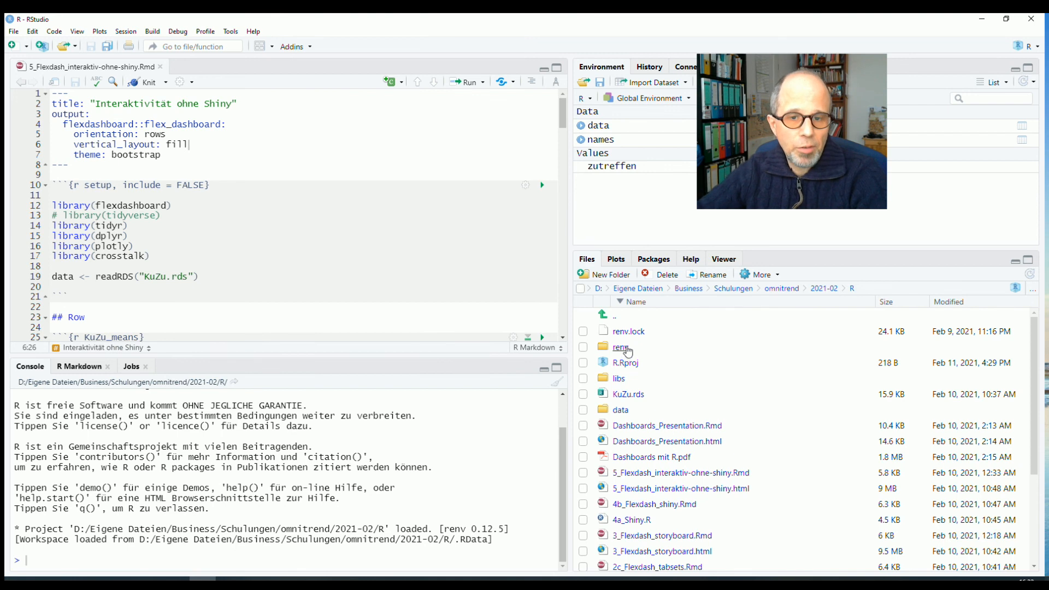
pyautogui.moveTo(623, 348)
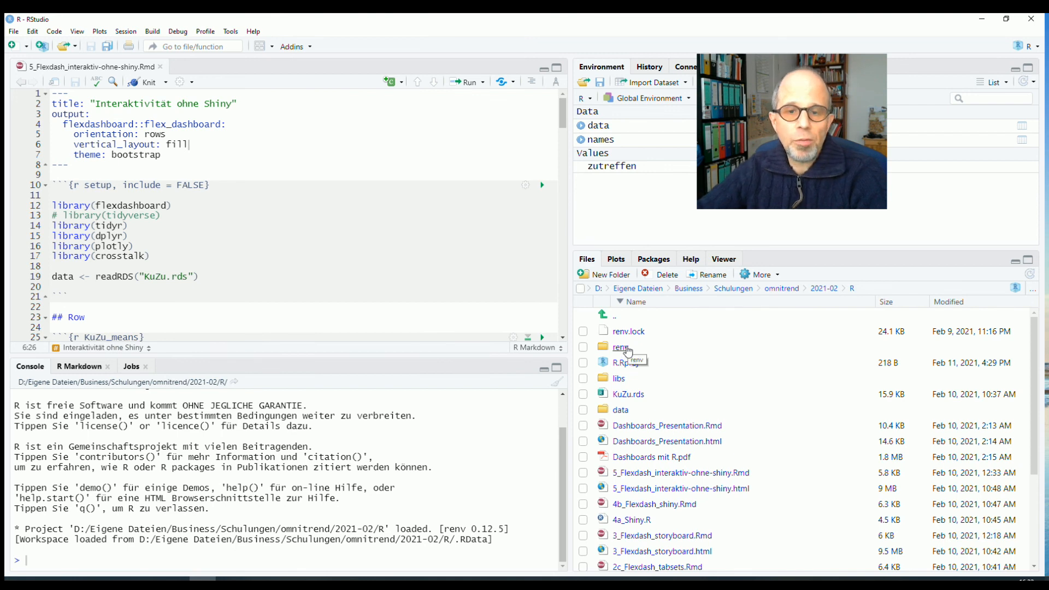